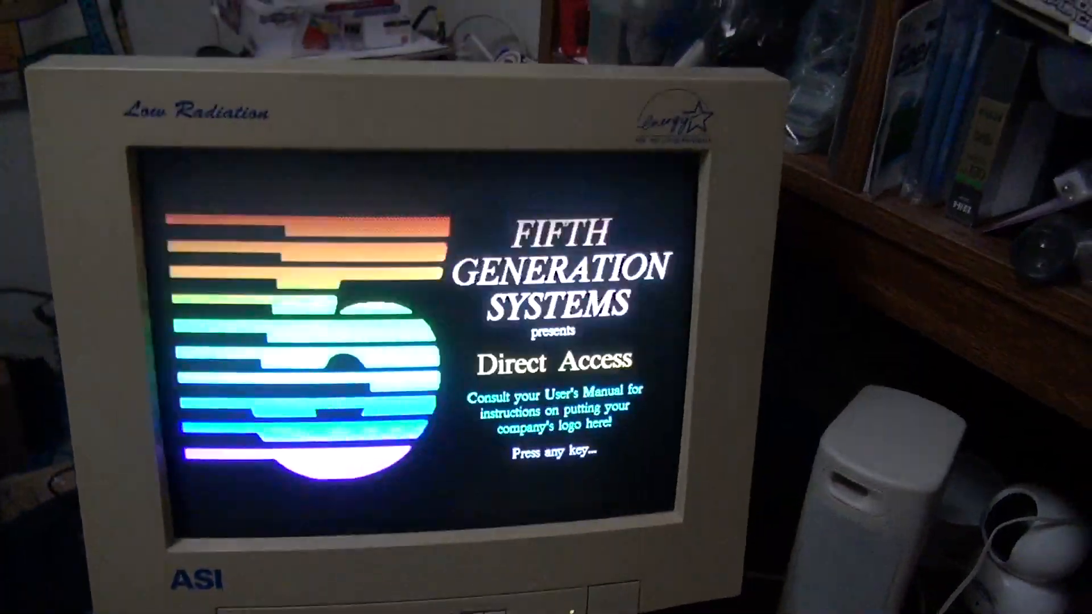
# Dismiss the Fifth Generation Systems splash to reach the main menu listing DOS Commands, MicroCook v2.12 and Explosive Screen Saver
pyautogui.press('enter')
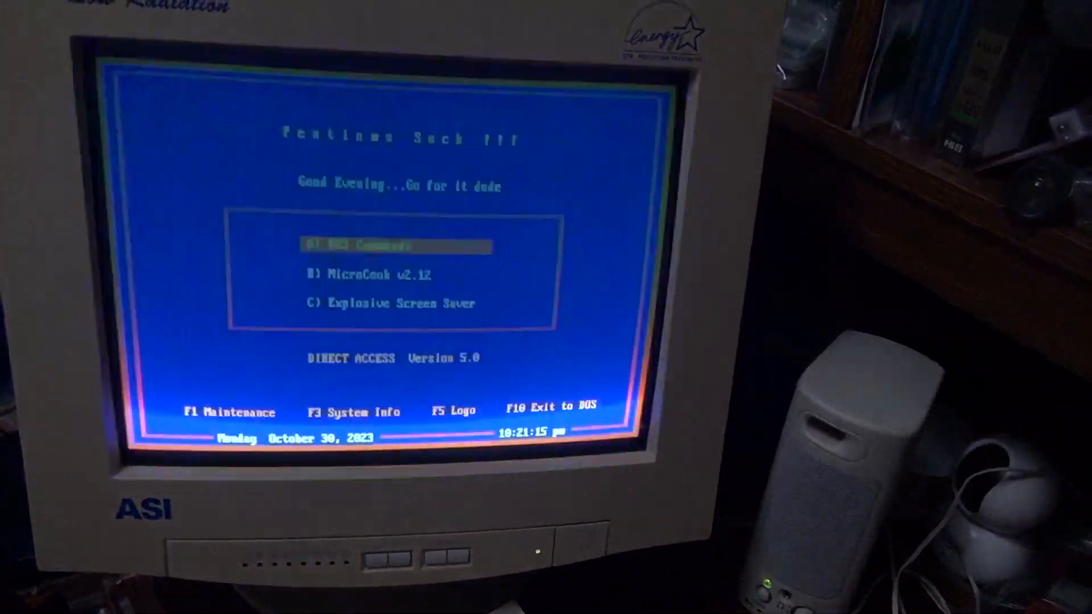